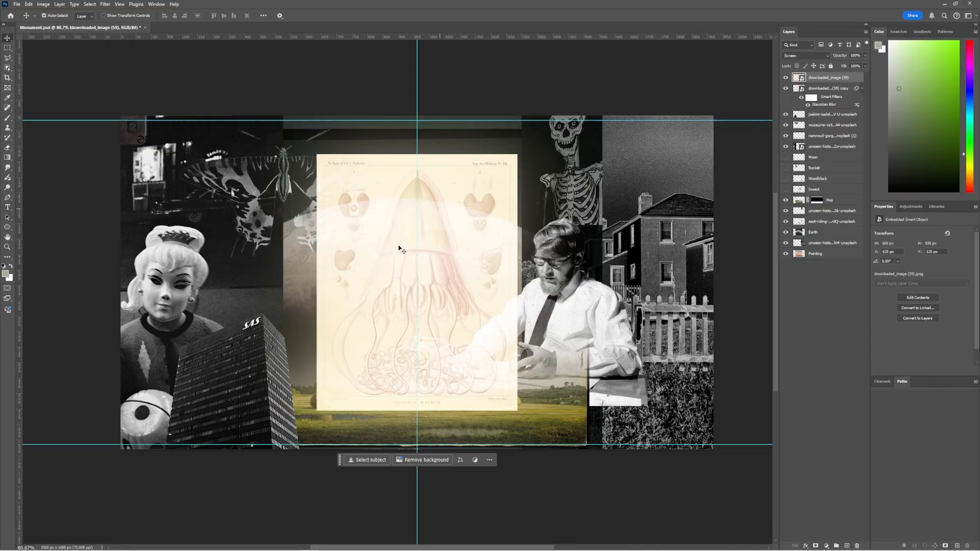
mouse_move(779, 177)
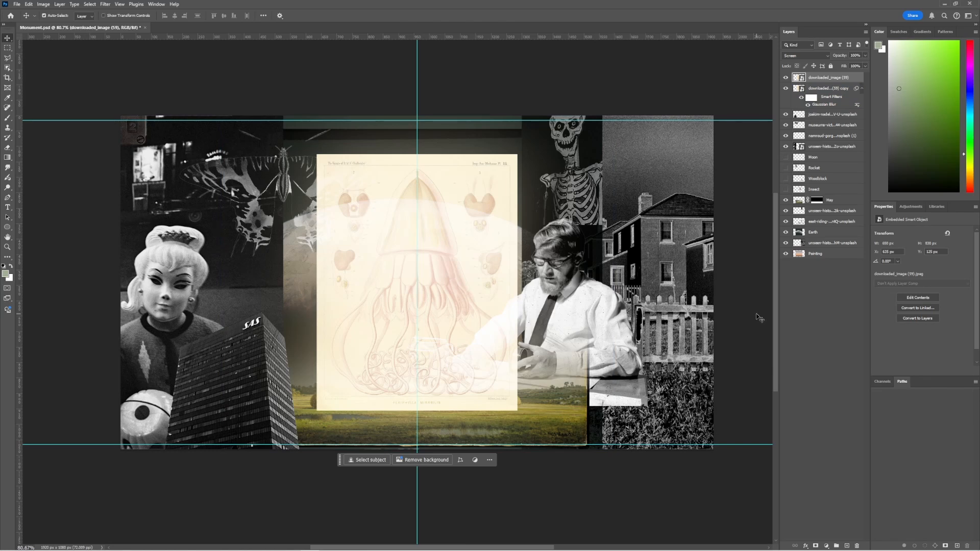
Review the collage layers: skeleton-and-house photo, jellyfish plate, its backing photo, and Hay.
left_click(827, 76)
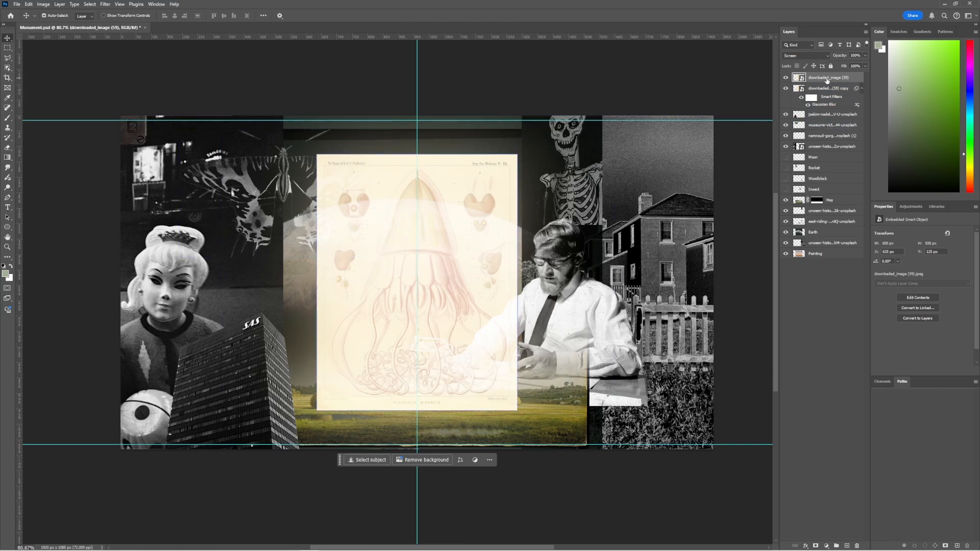
left_click(831, 243)
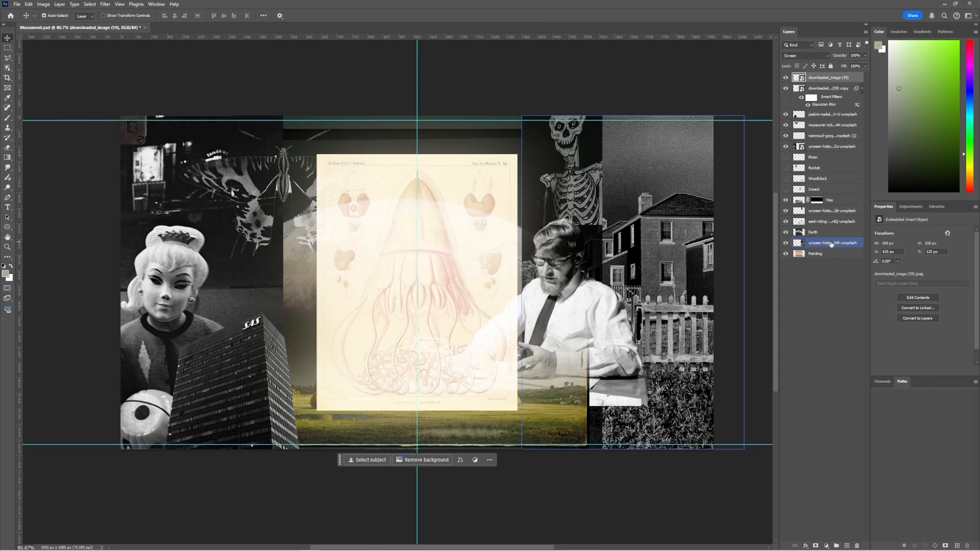
left_click(832, 146)
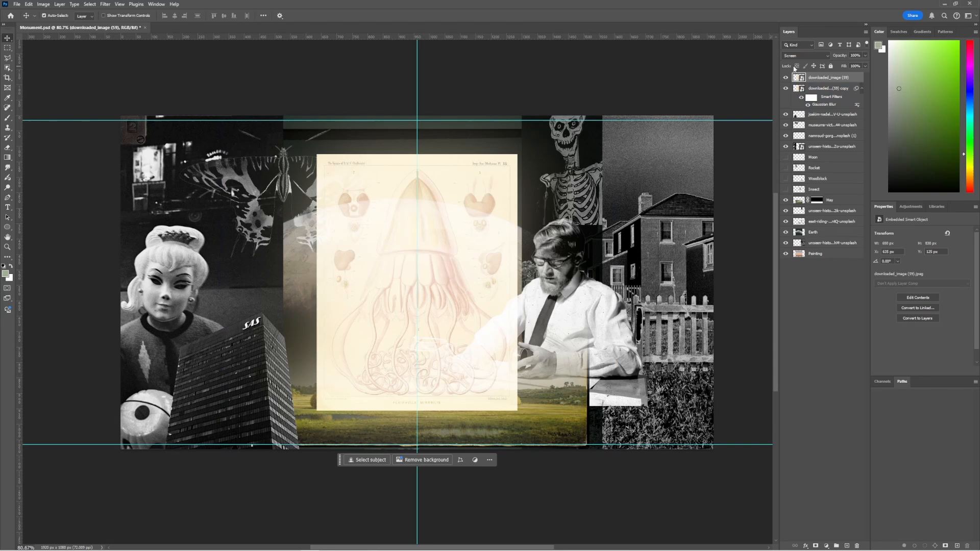
left_click(831, 210)
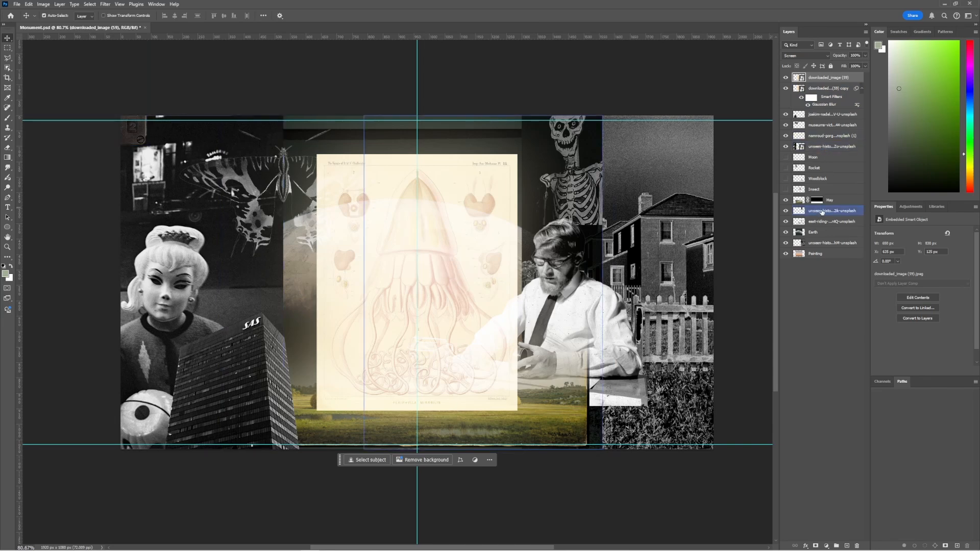
left_click(829, 200)
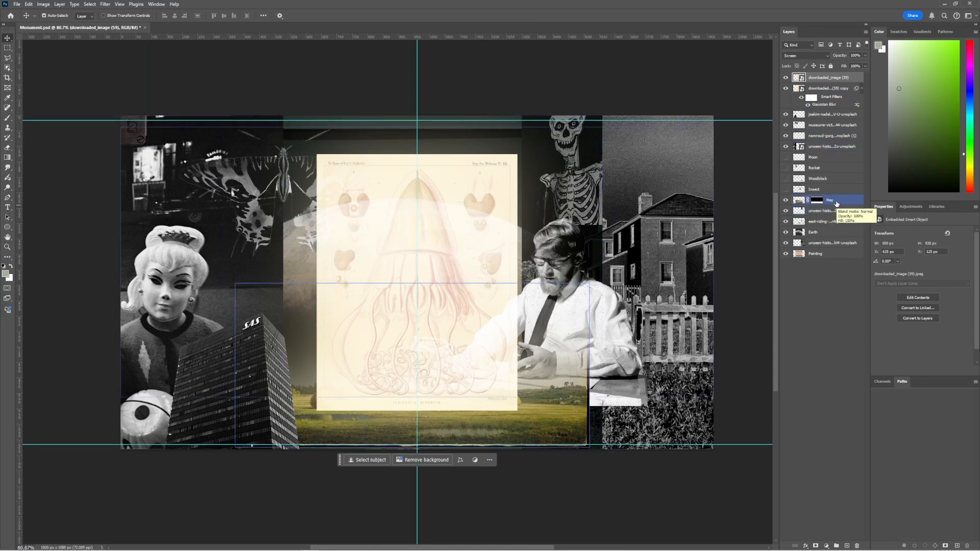
Run the PhotoshopToSpine script with default settings to write images and Monument JSON.
left_click(16, 4)
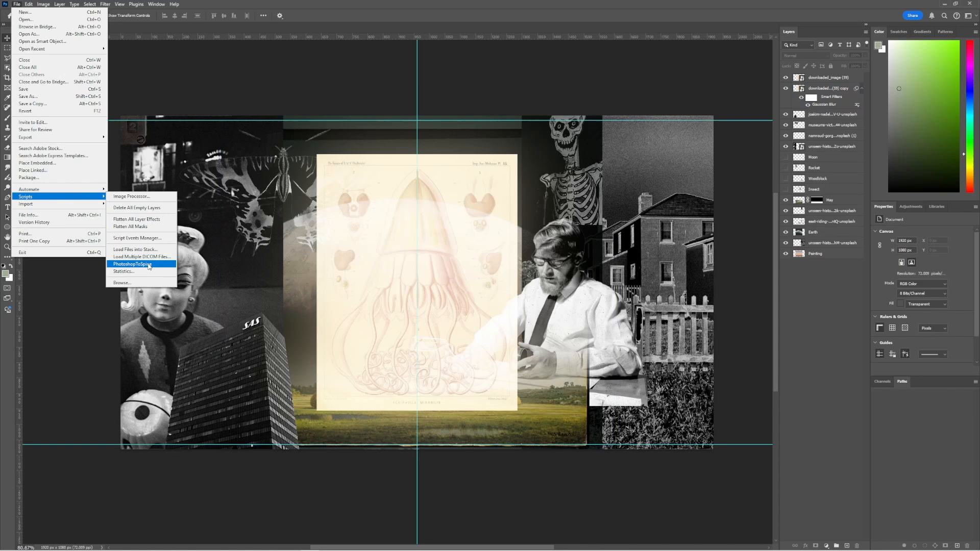
mouse_move(153, 266)
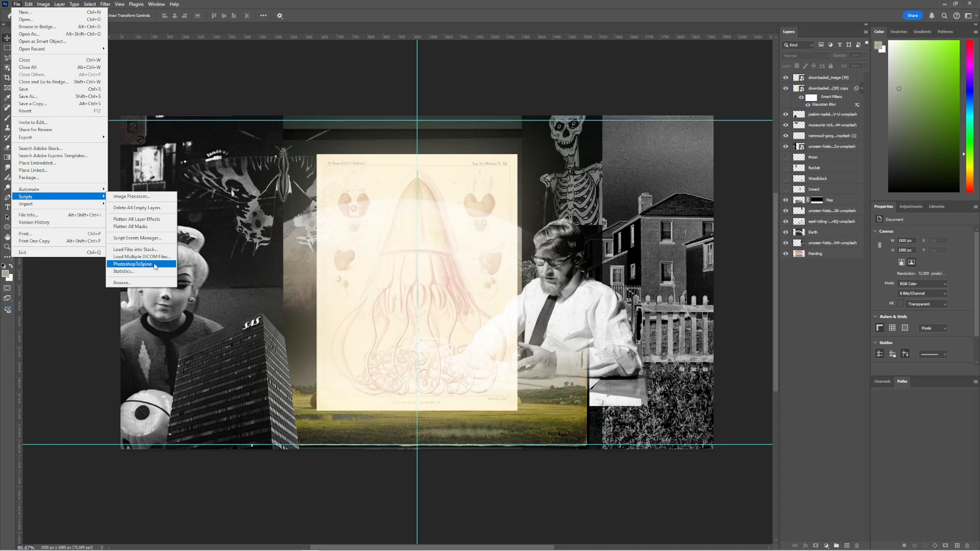
left_click(133, 263)
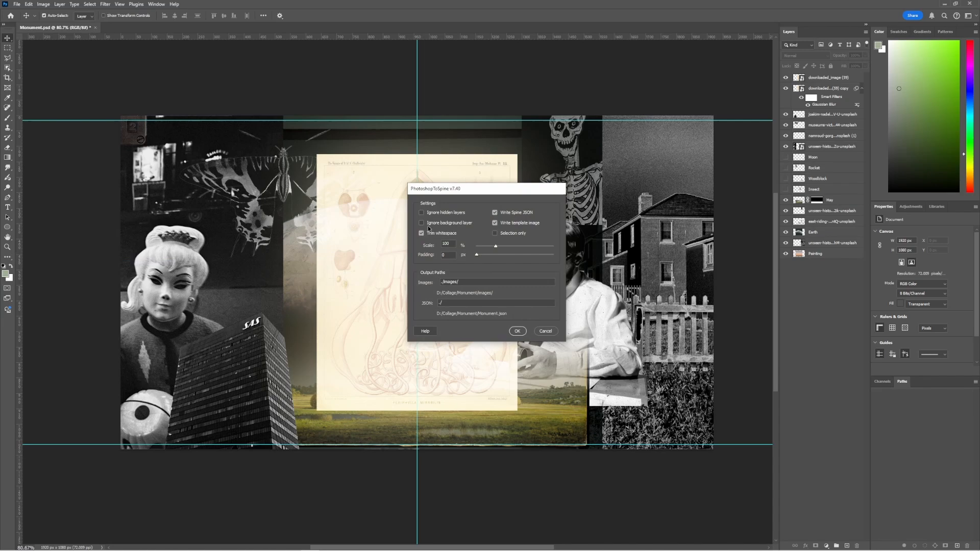
left_click(517, 331)
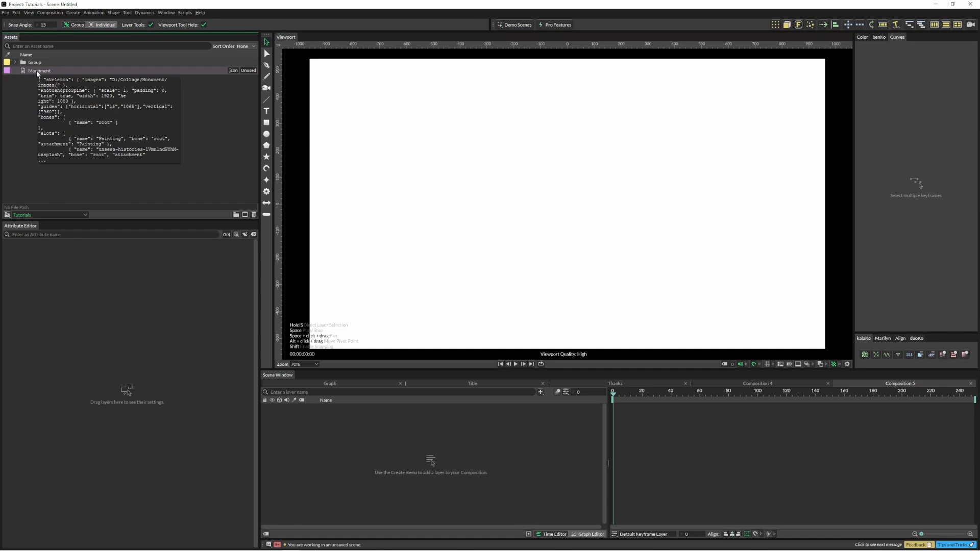
Generate the Monument composition with all exported layers from the imported JSON asset.
left_click(39, 70)
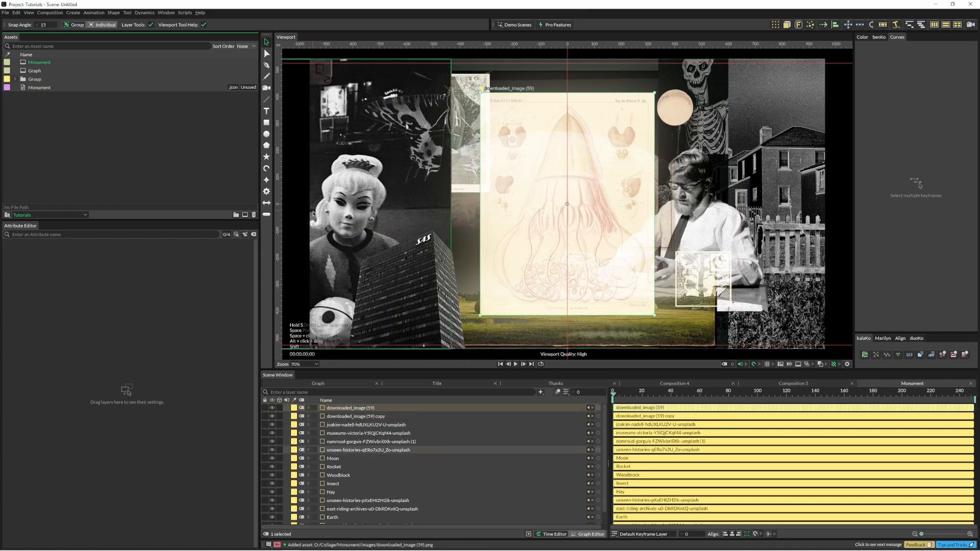
left_click(355, 416)
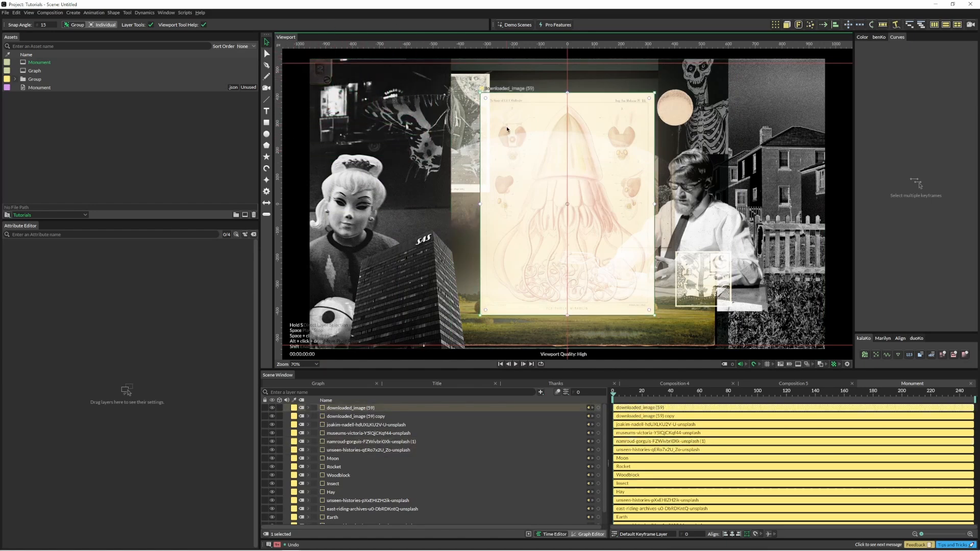
left_click(364, 424)
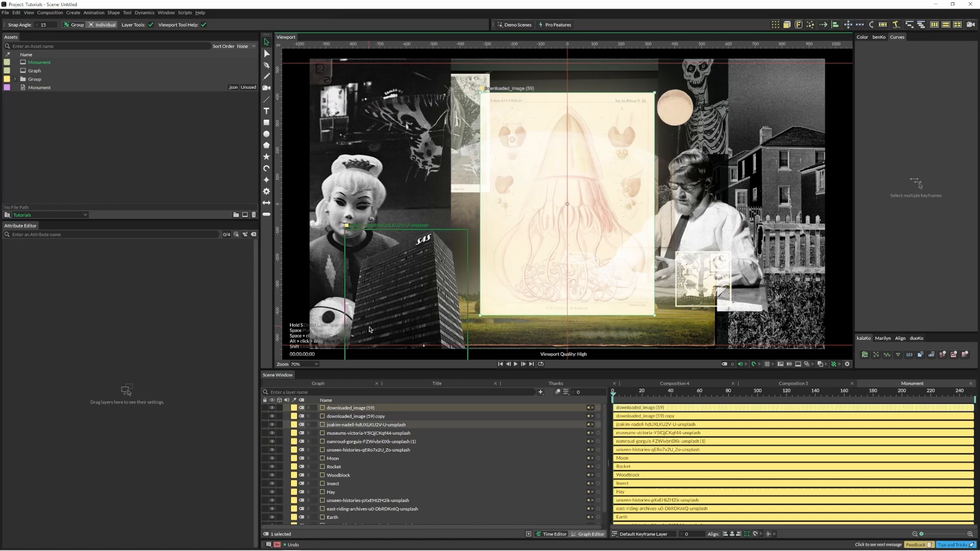